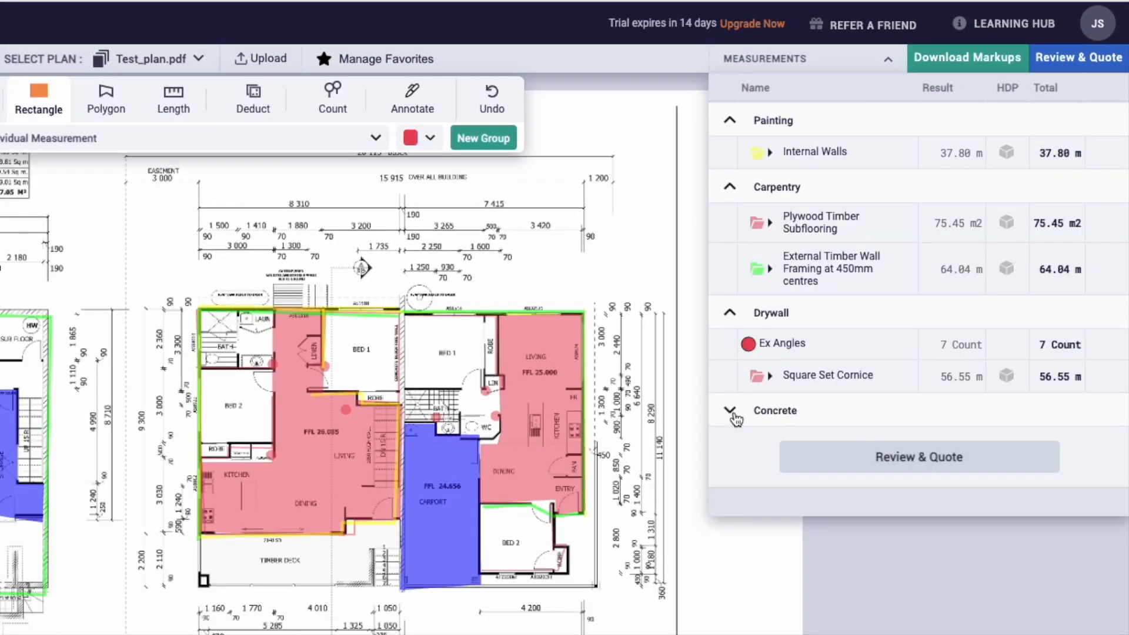
- Create the 'Timber Decking' group under the Carpentry category
left_click(731, 411)
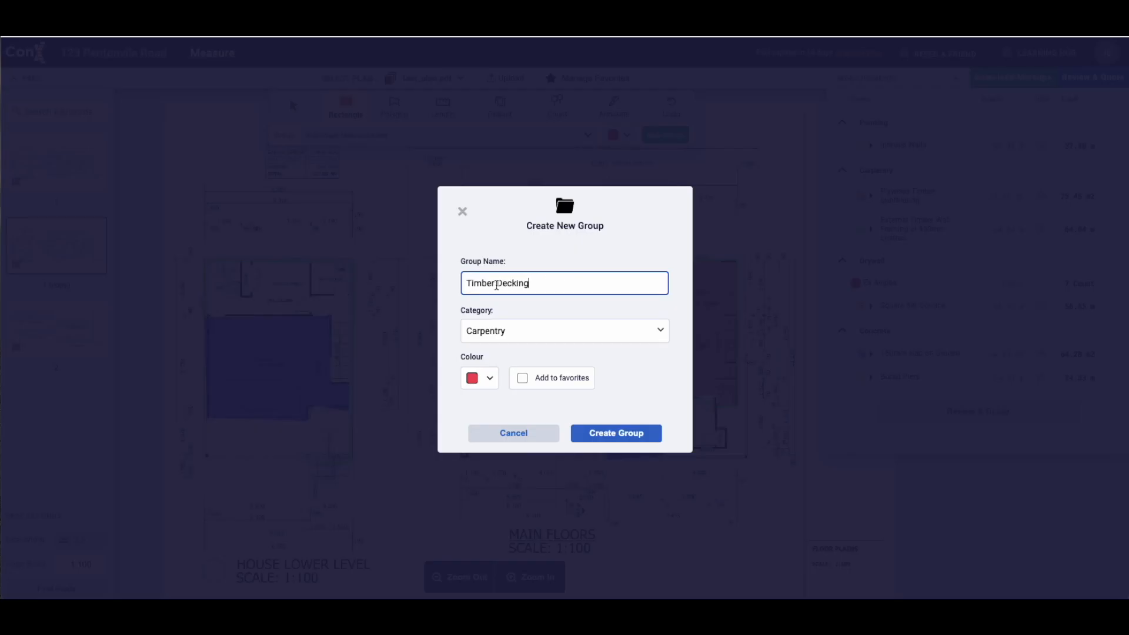
left_click(563, 331)
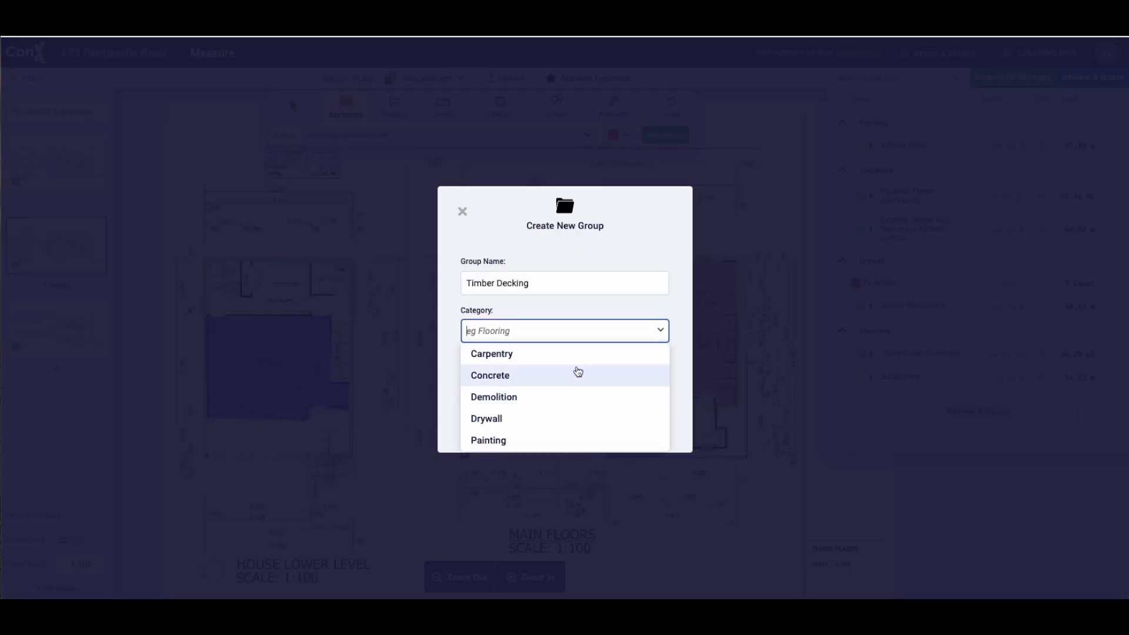
left_click(492, 354)
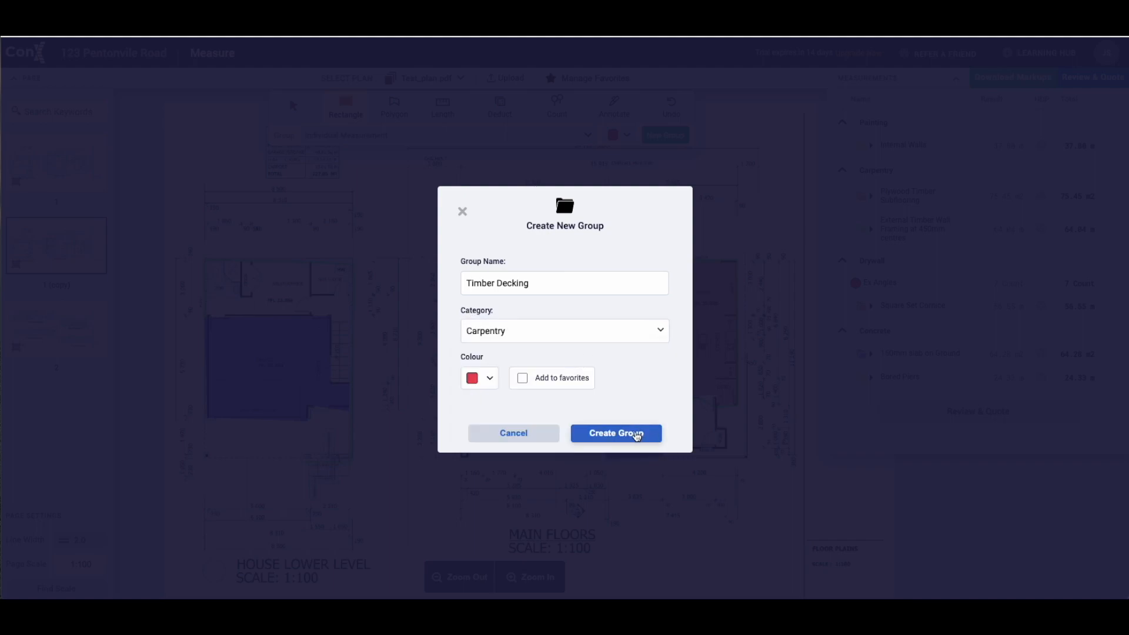
left_click(615, 433)
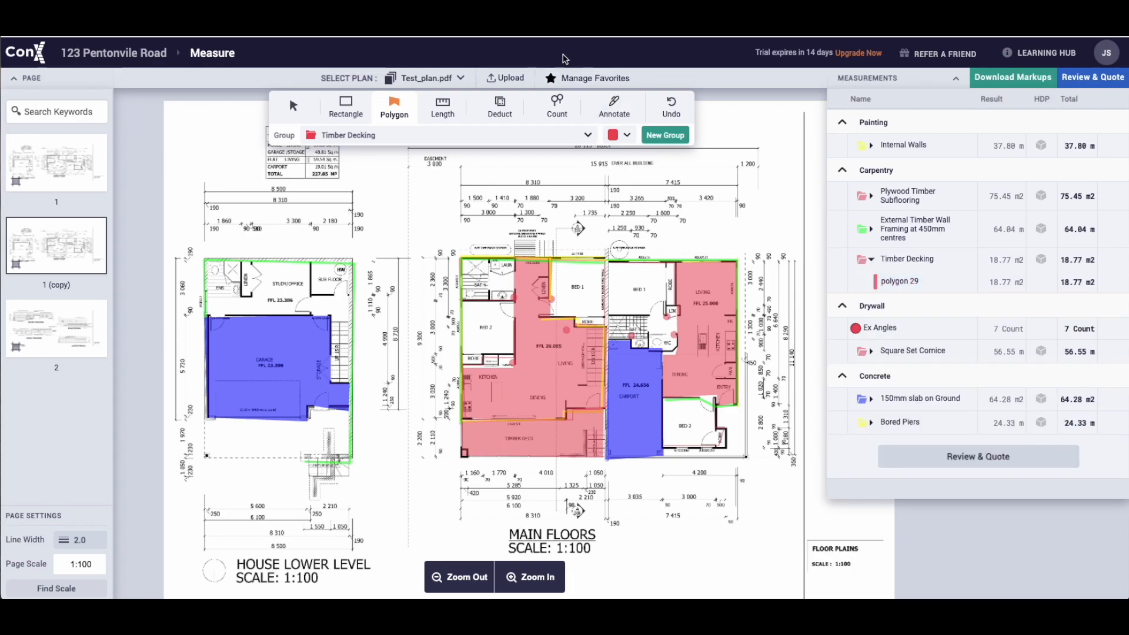
- Bring up the favourites manager listing categories and priced groups
left_click(594, 77)
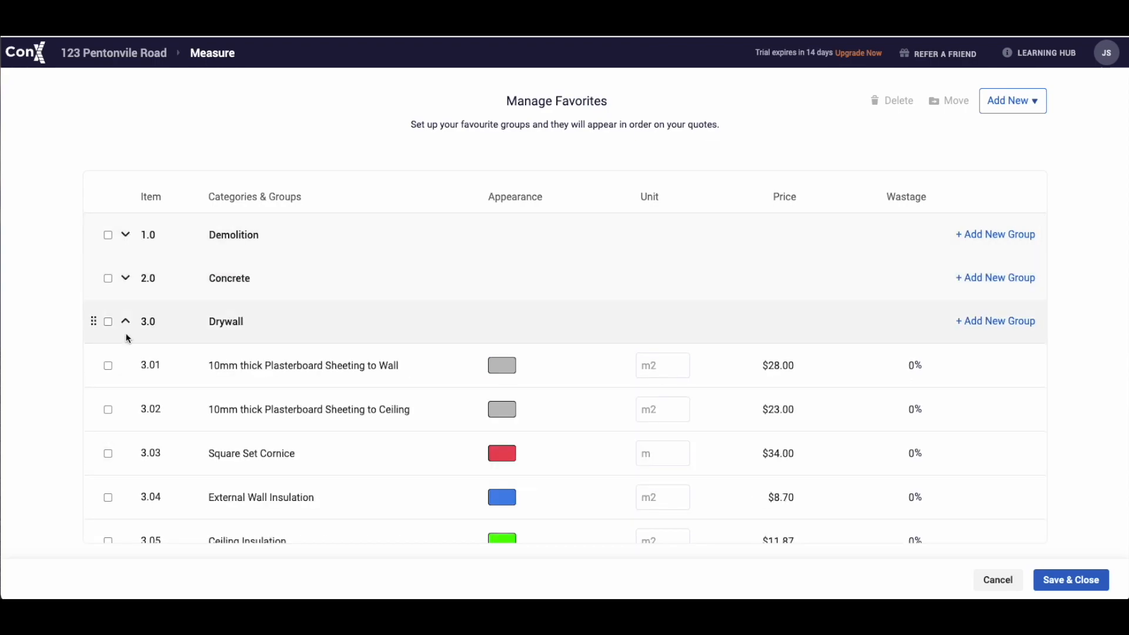
- Look through the favourite categories and their priced groups
scroll("down", 3)
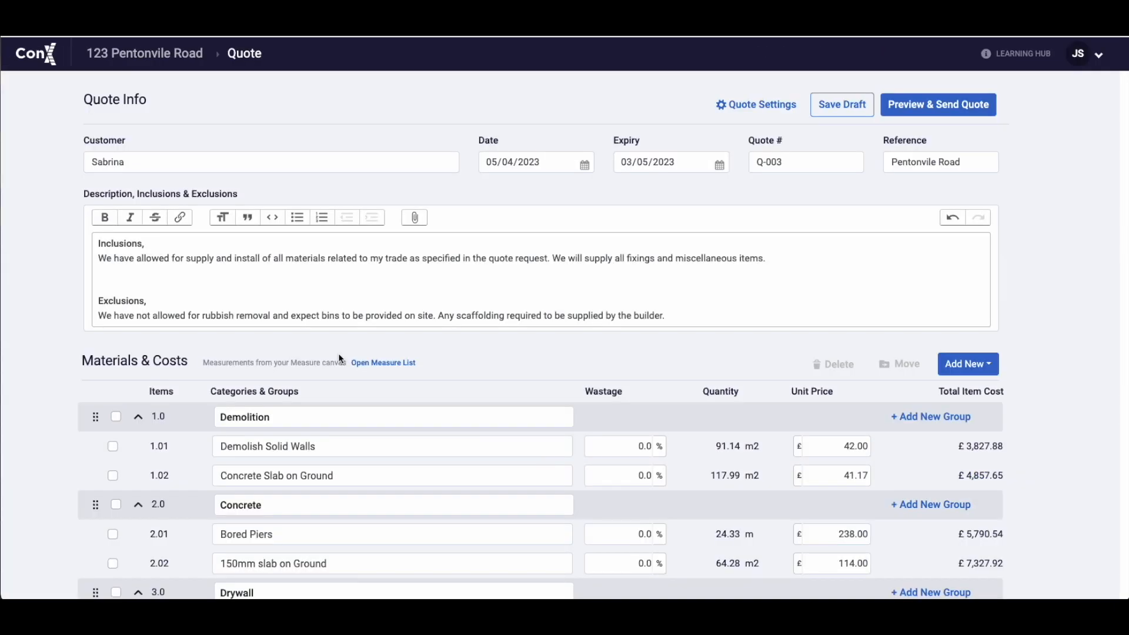
- Price the Internal Walls line at 12 per unit in Materials & Costs
scroll("down", 3)
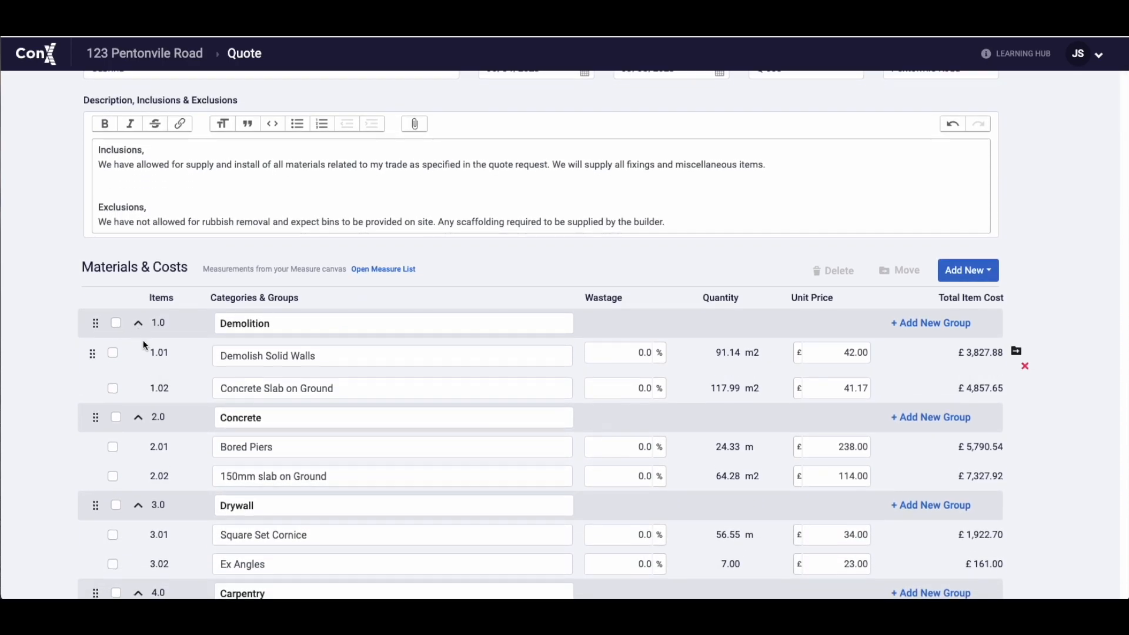
scroll("down", 3)
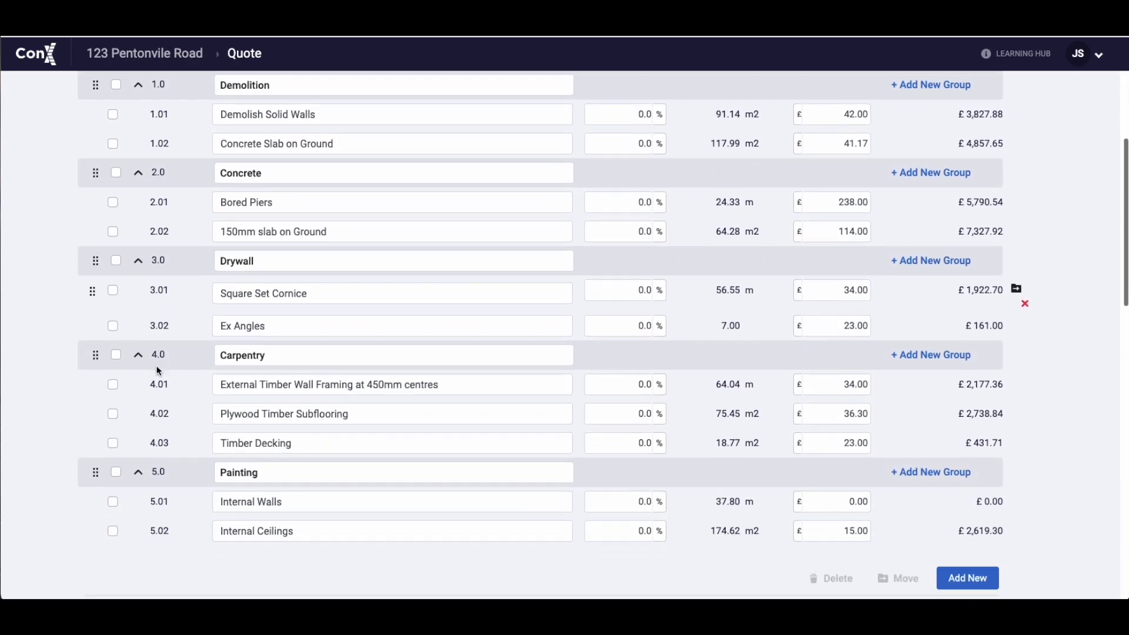
scroll("down", 3)
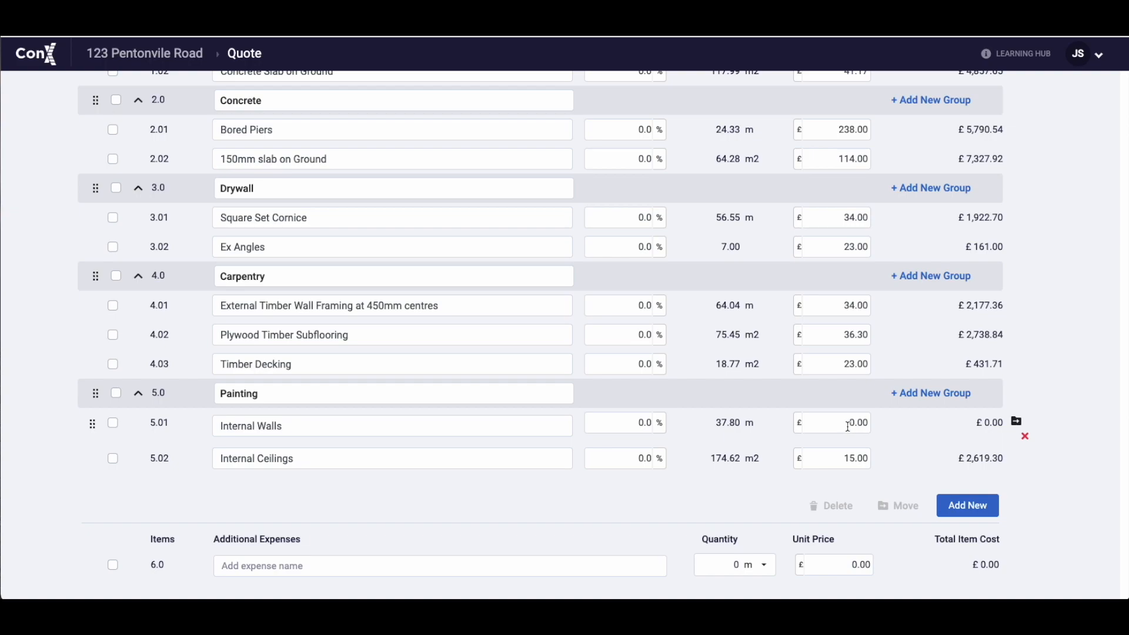
type("12")
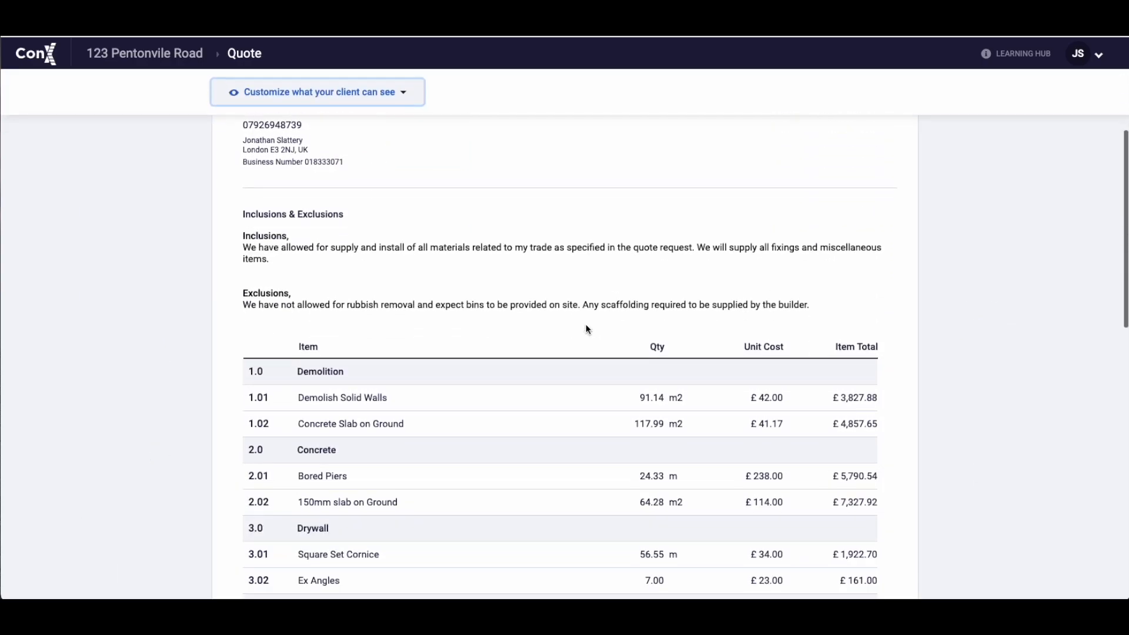
- Review the quote preview and bring up the client visibility options
scroll("down", 3)
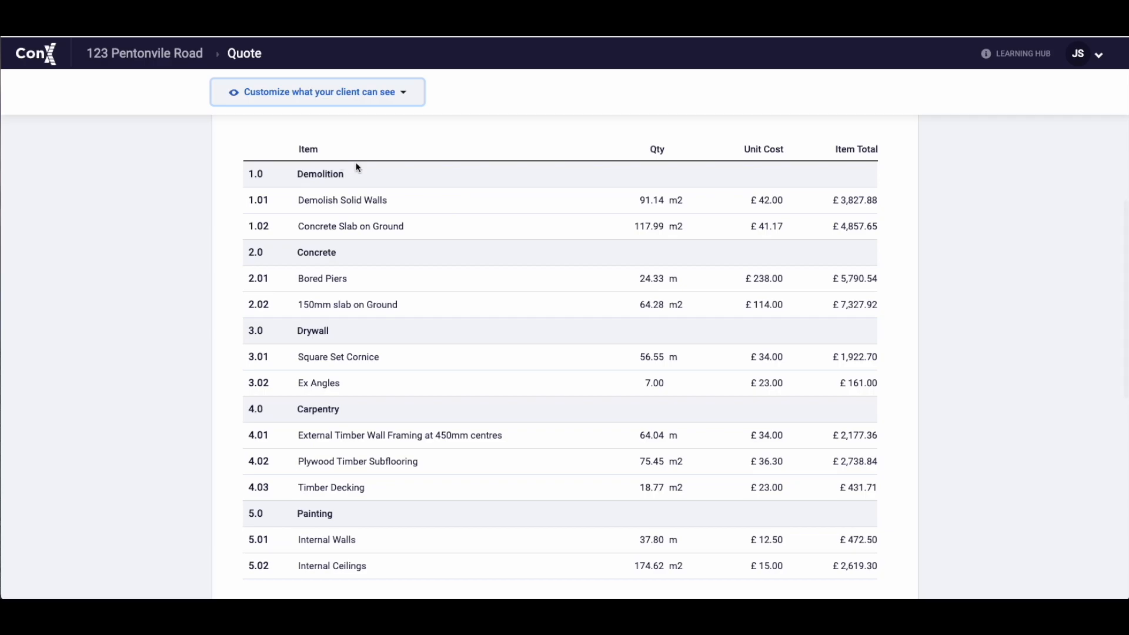
left_click(316, 91)
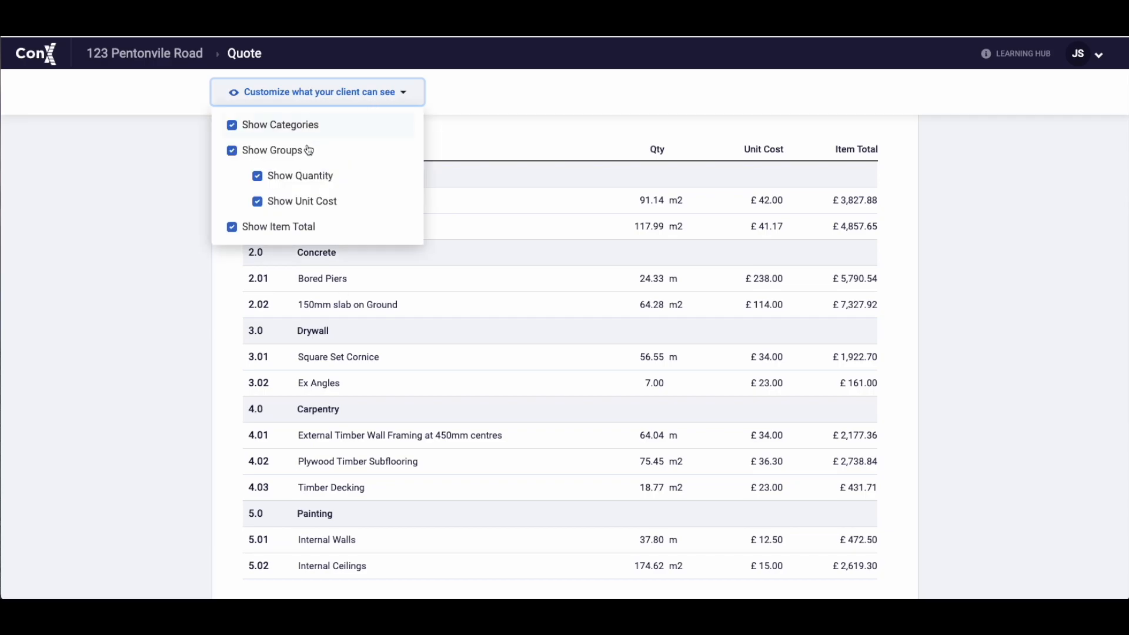